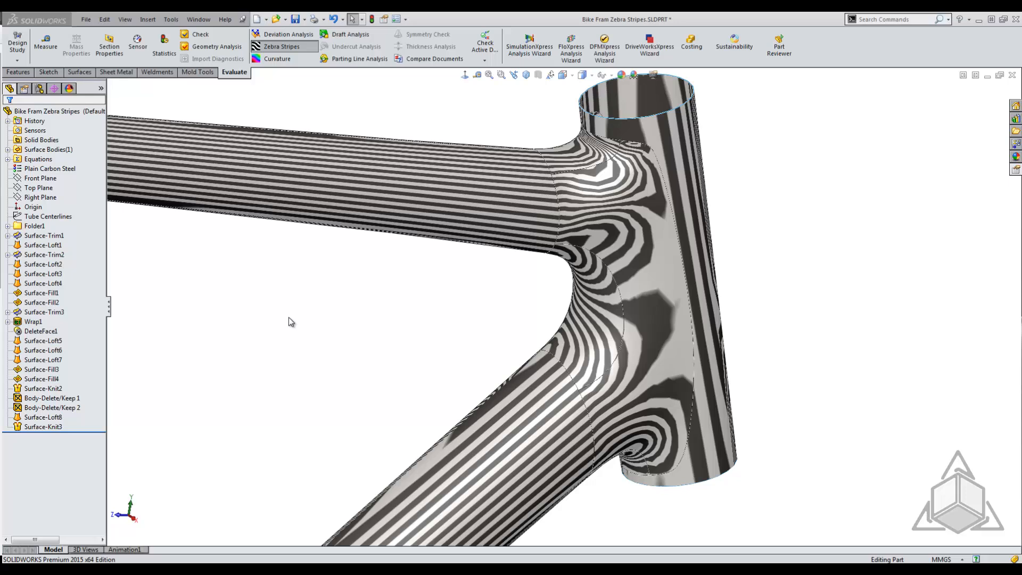
pyautogui.moveTo(310, 316)
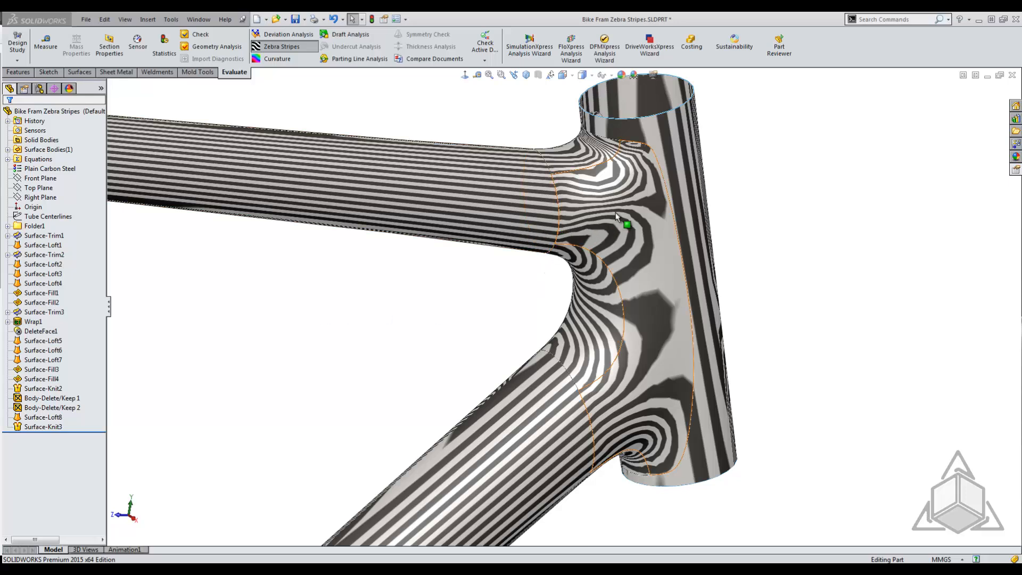
pyautogui.moveTo(651, 225)
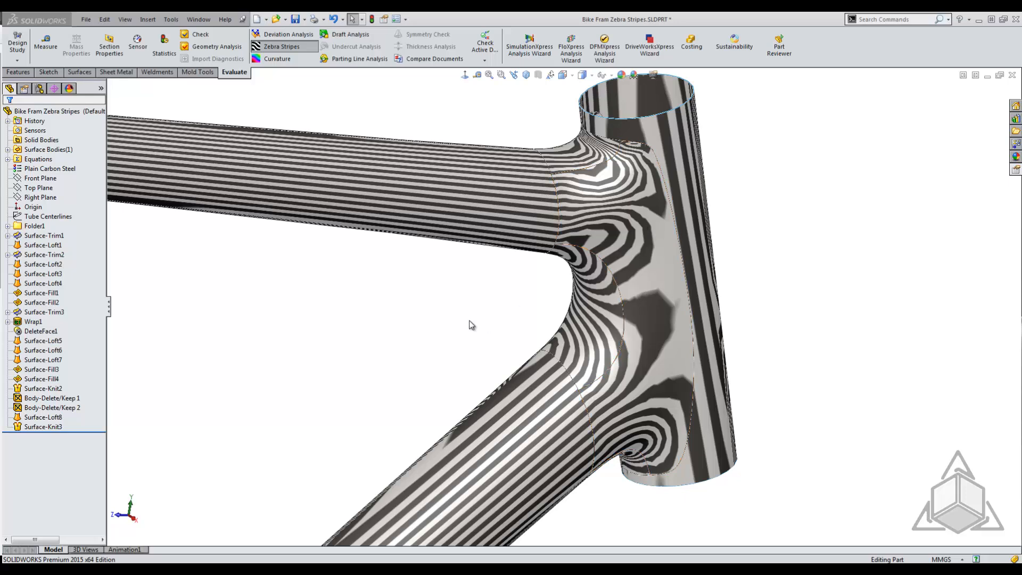
pyautogui.moveTo(468, 324)
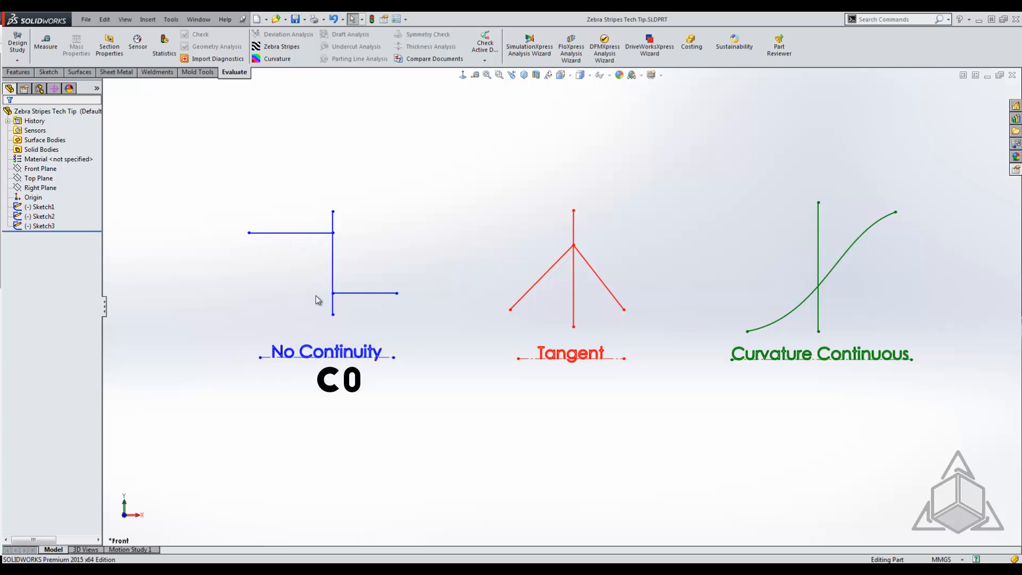
pyautogui.moveTo(433, 231)
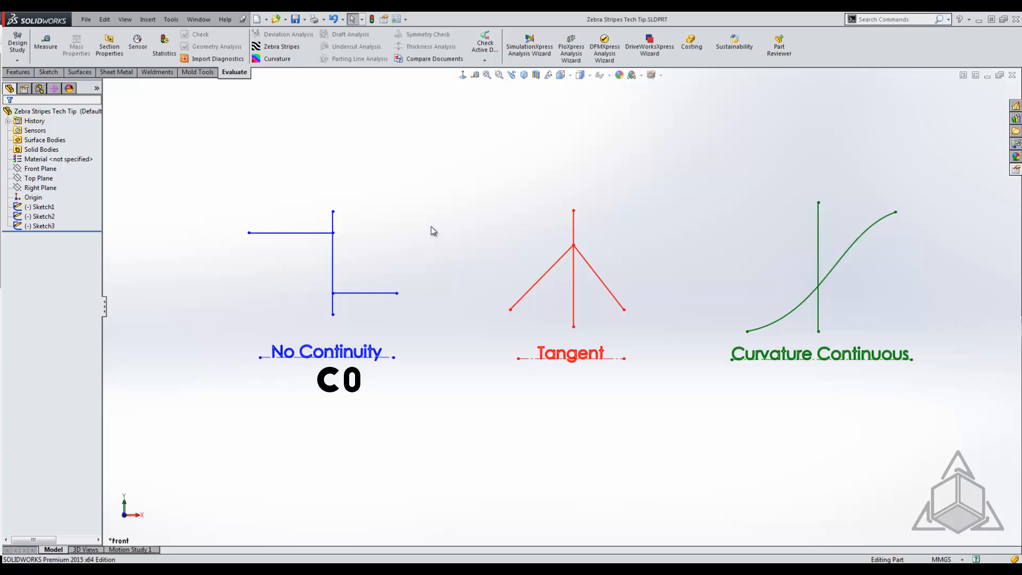
pyautogui.moveTo(425, 242)
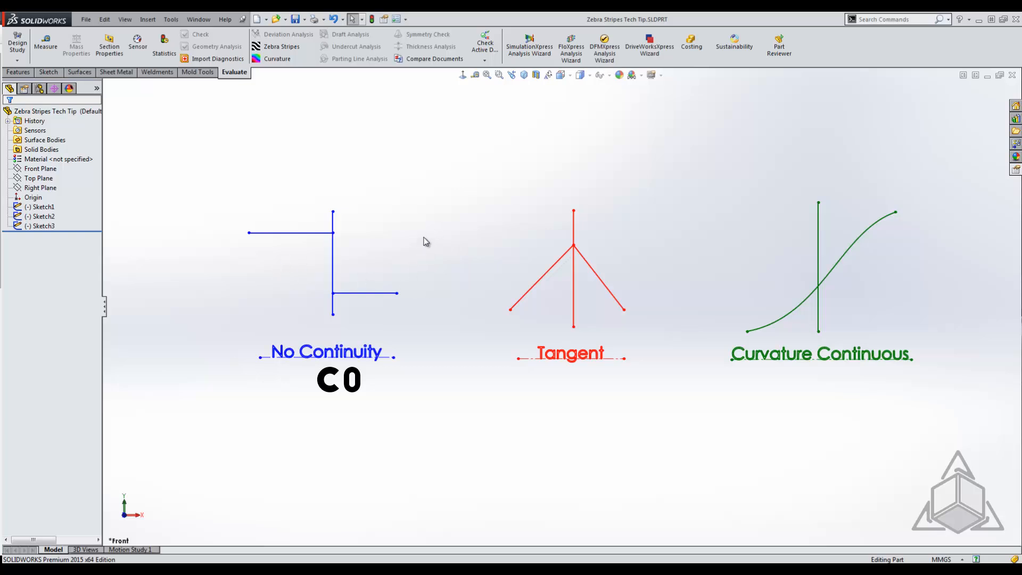
pyautogui.moveTo(548, 266)
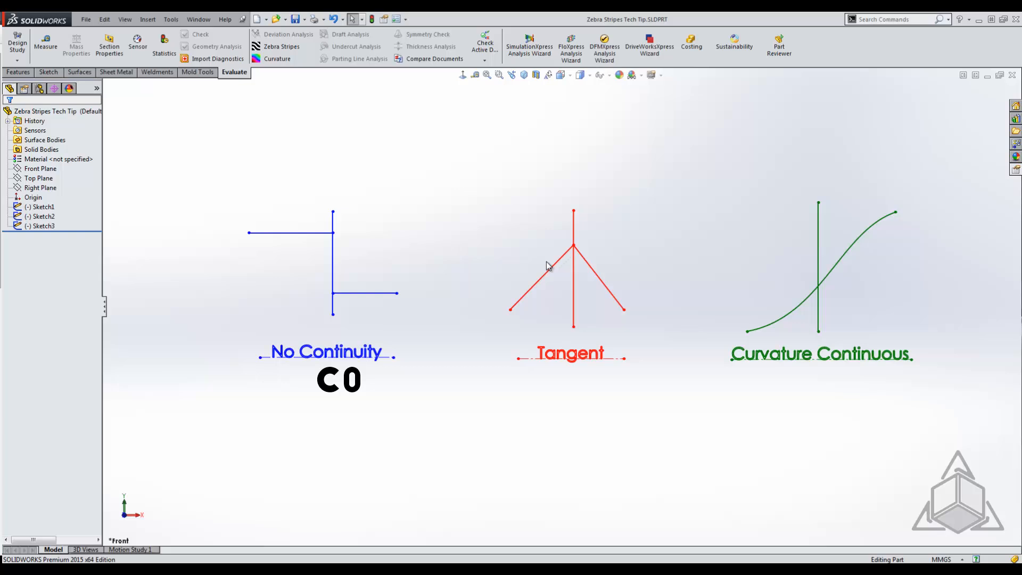
pyautogui.moveTo(591, 245)
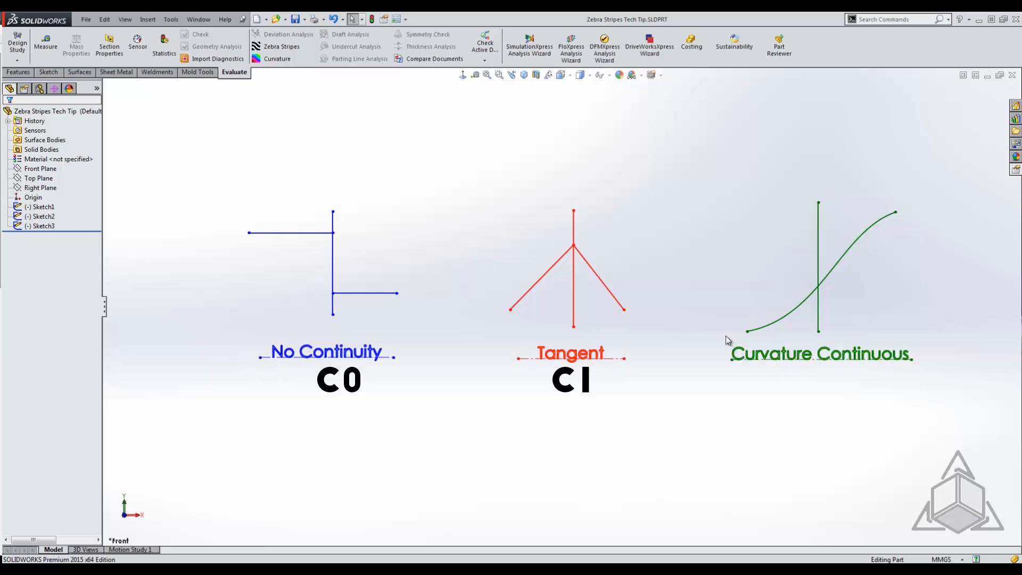
pyautogui.moveTo(868, 254)
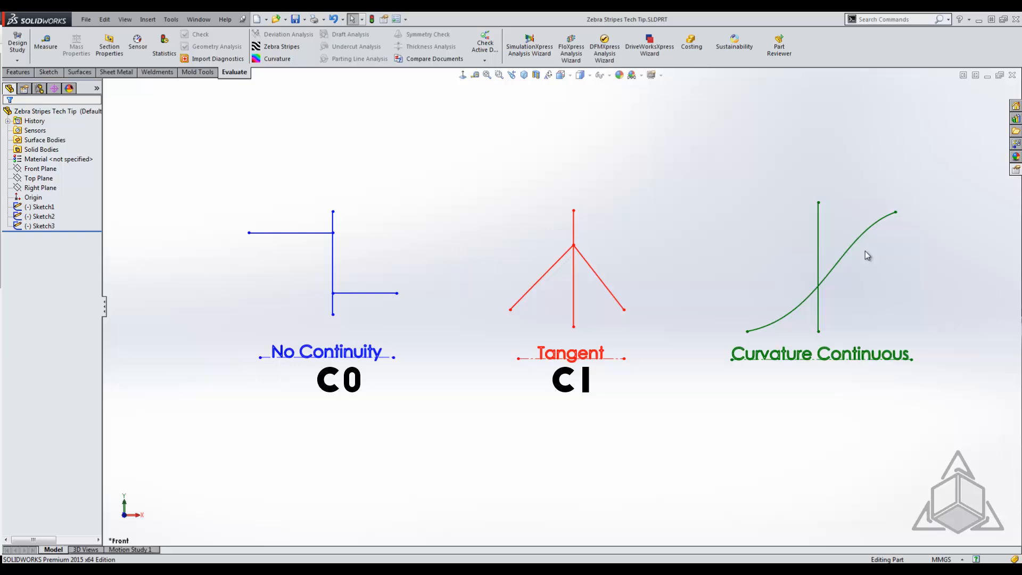
pyautogui.moveTo(826, 291)
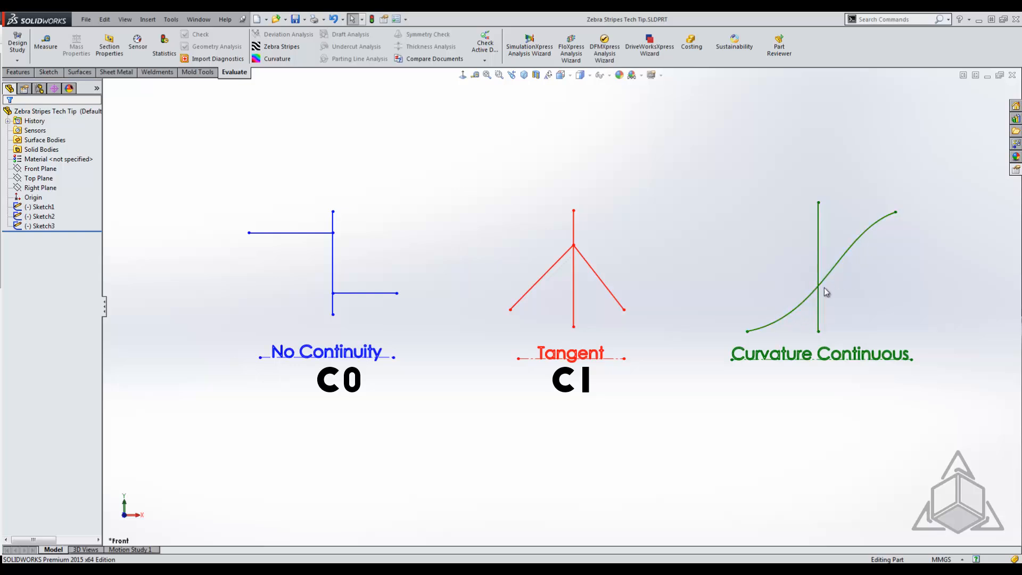
# Show the Tech Tip part with the C0, C1 and curvature continuous sketch examples
pyautogui.click(819, 267)
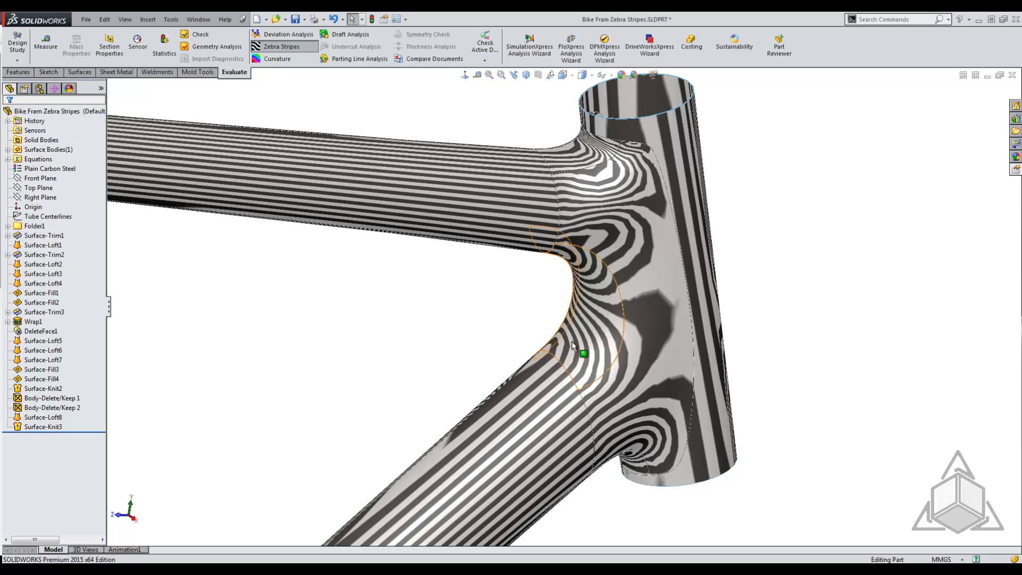
pyautogui.moveTo(629, 225)
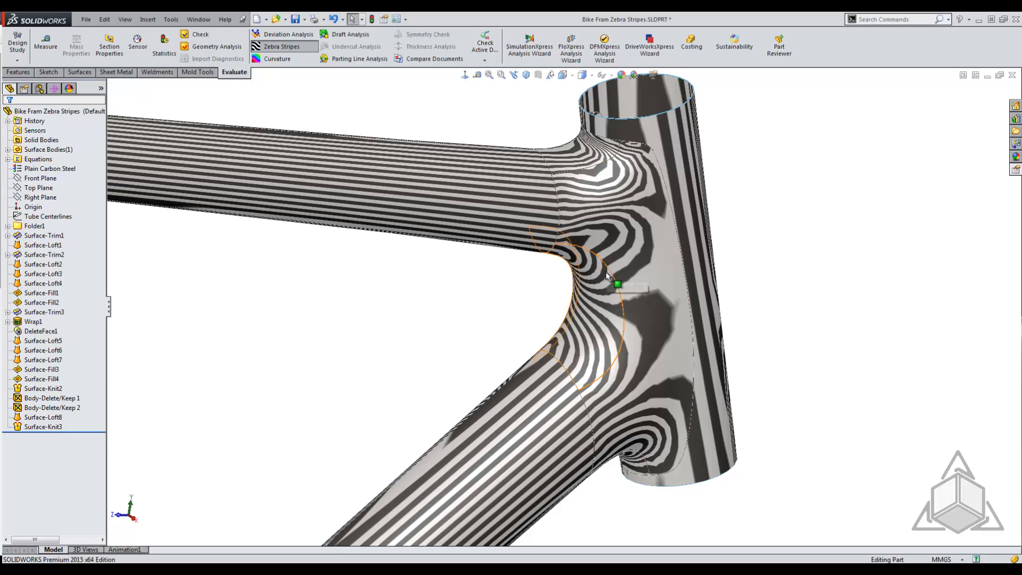
pyautogui.moveTo(613, 267)
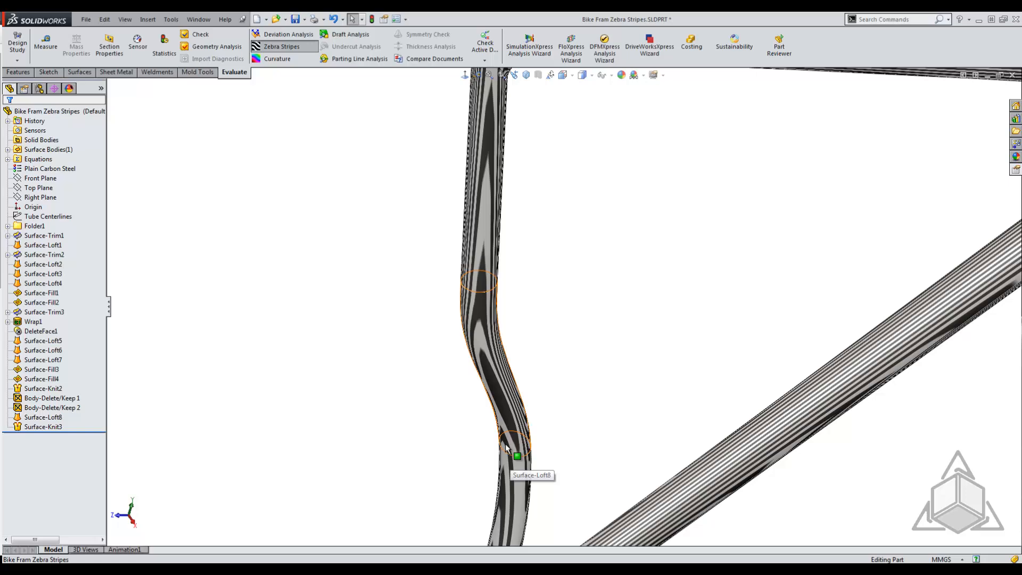
pyautogui.moveTo(483, 335)
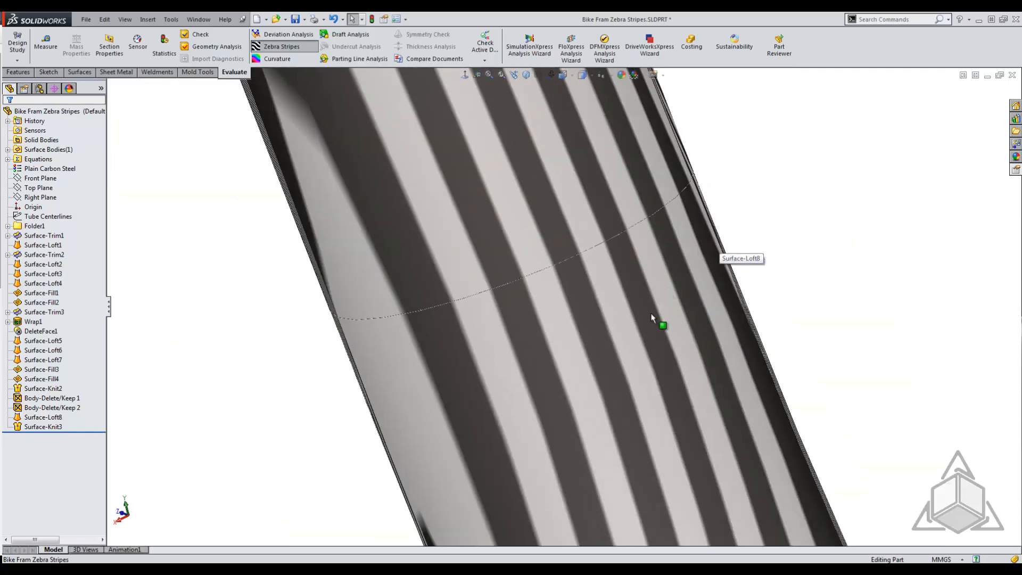
pyautogui.moveTo(651, 319); pyautogui.dragTo(673, 309)
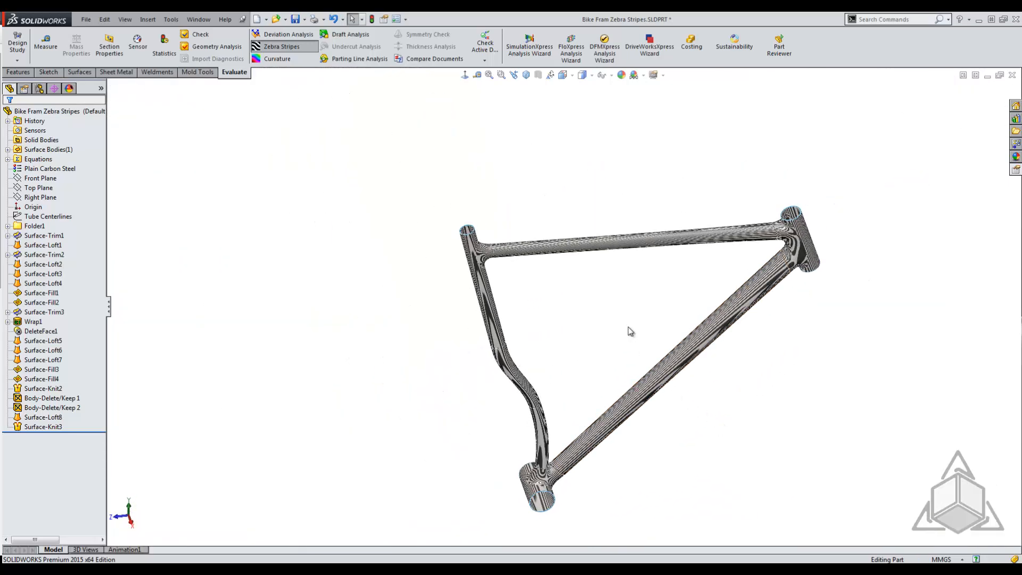
# Swap zebra stripes for the curvature colour map, then overlay zebra stripes on it
pyautogui.click(281, 46)
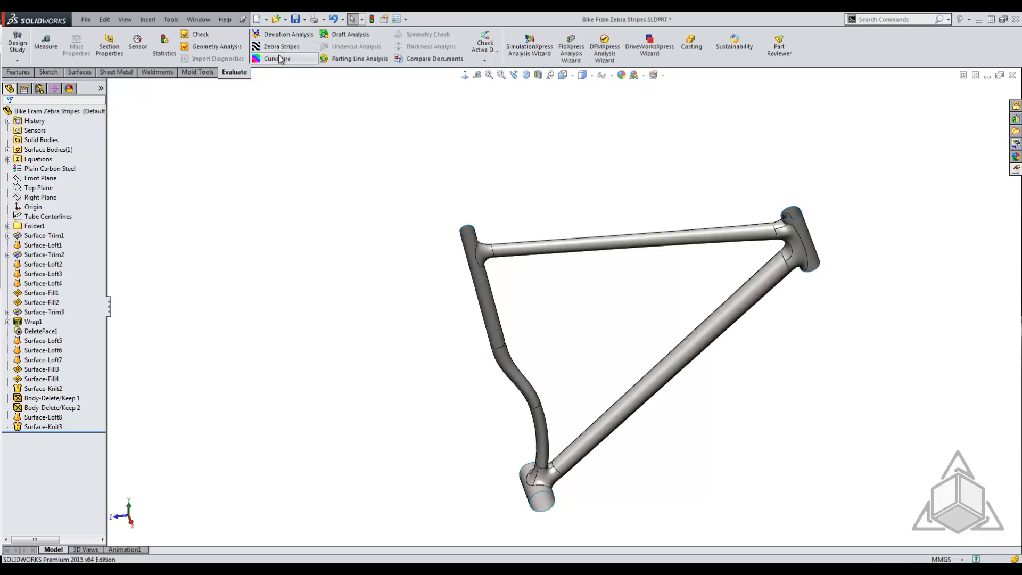
pyautogui.click(276, 59)
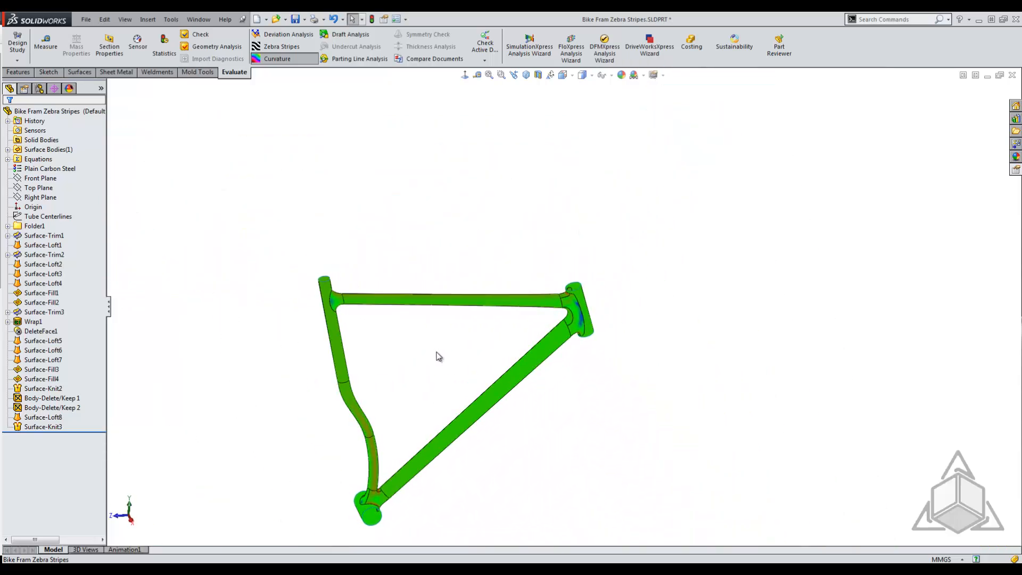
pyautogui.click(281, 46)
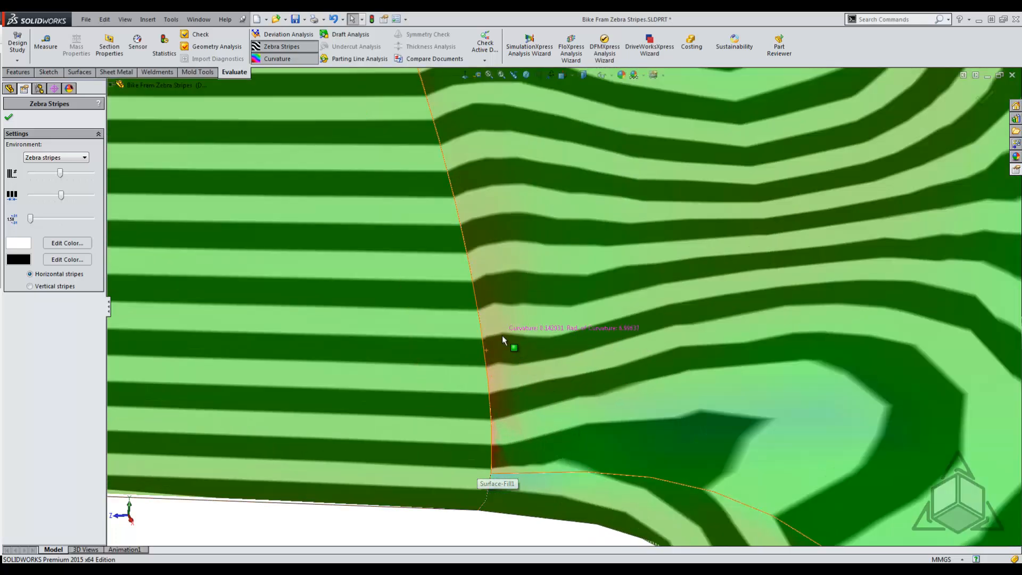
pyautogui.moveTo(495, 339)
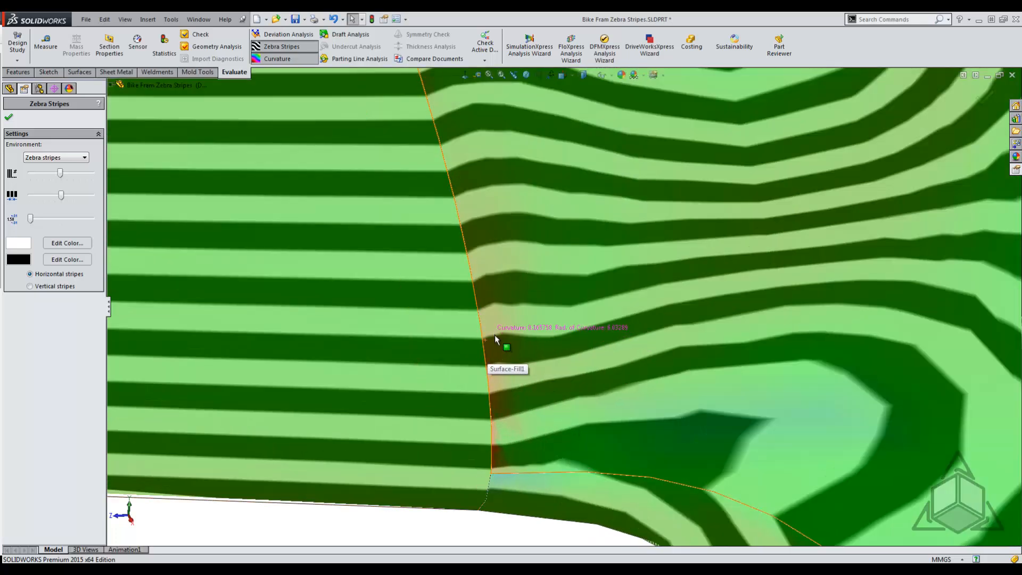